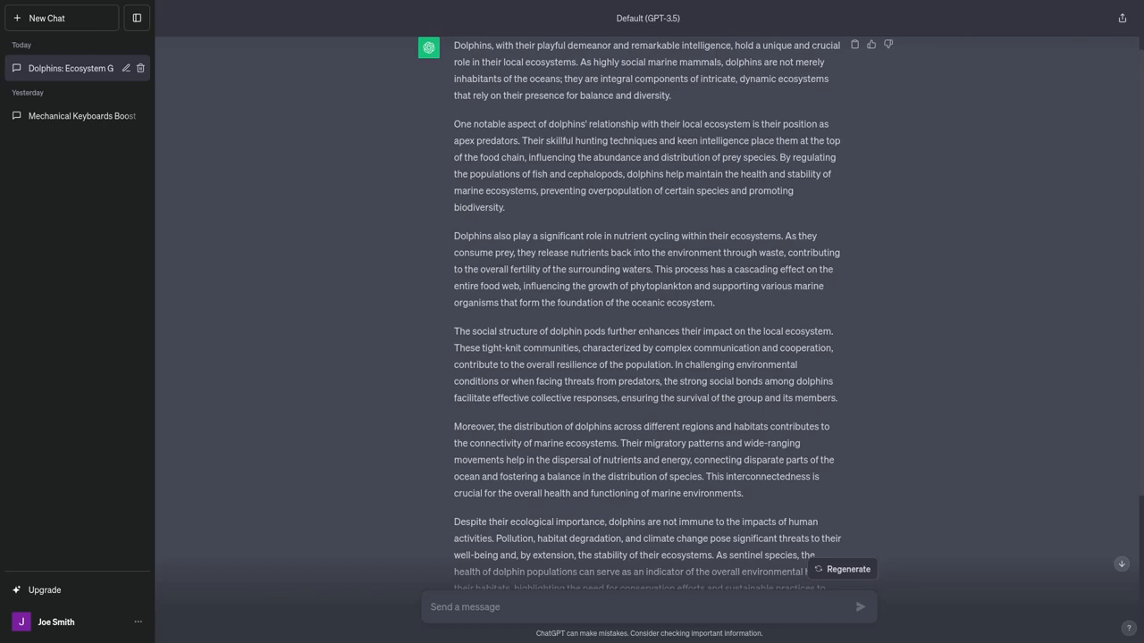
pyautogui.moveTo(860, 58)
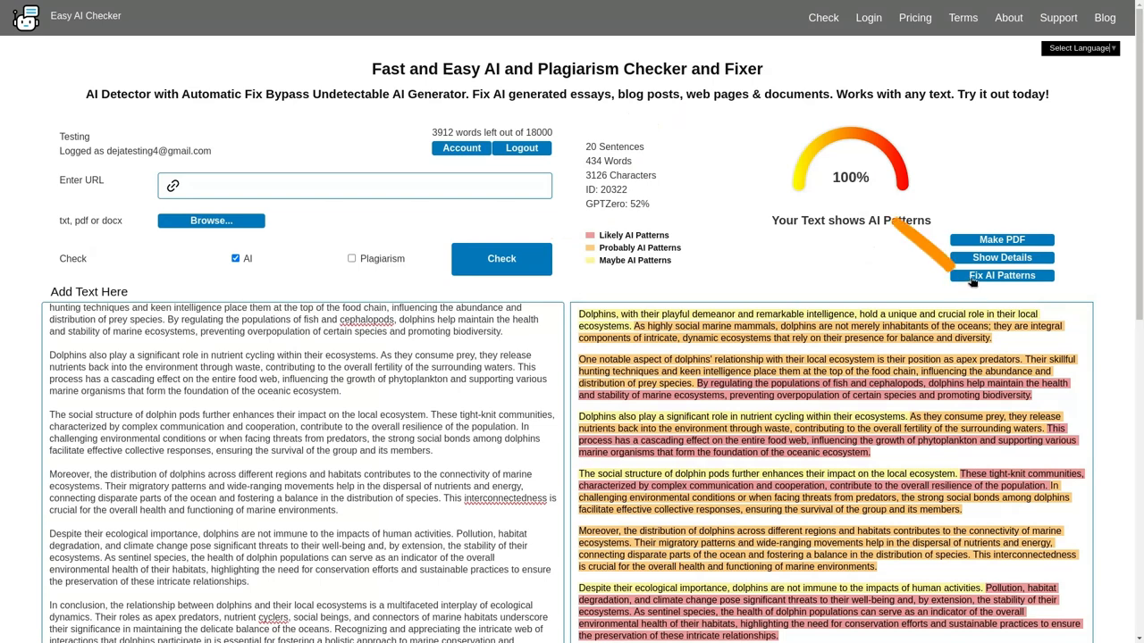
# - Run Fix AI Patterns on the 100% AI dolphin essay, confirming with 434 words
pyautogui.click(1000, 275)
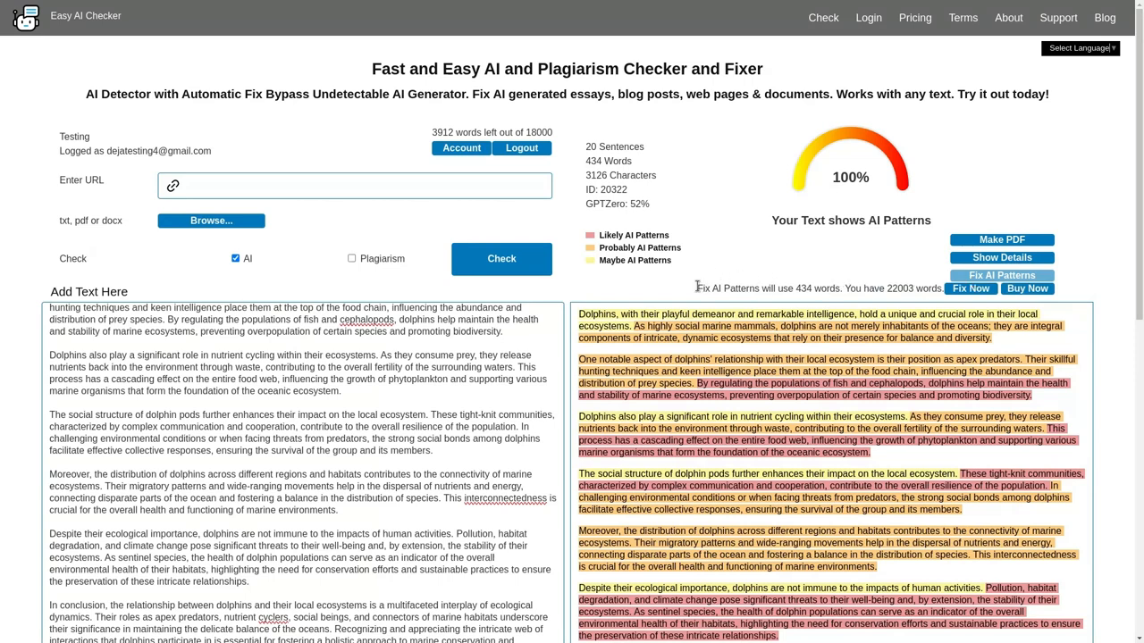
pyautogui.moveTo(773, 287)
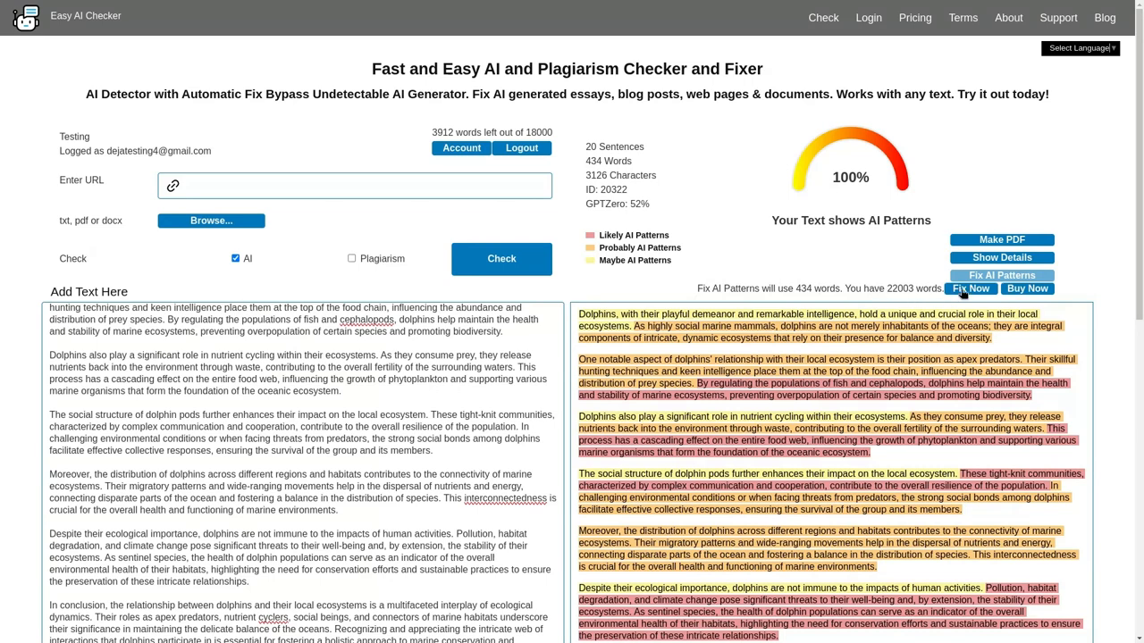
pyautogui.moveTo(1027, 288)
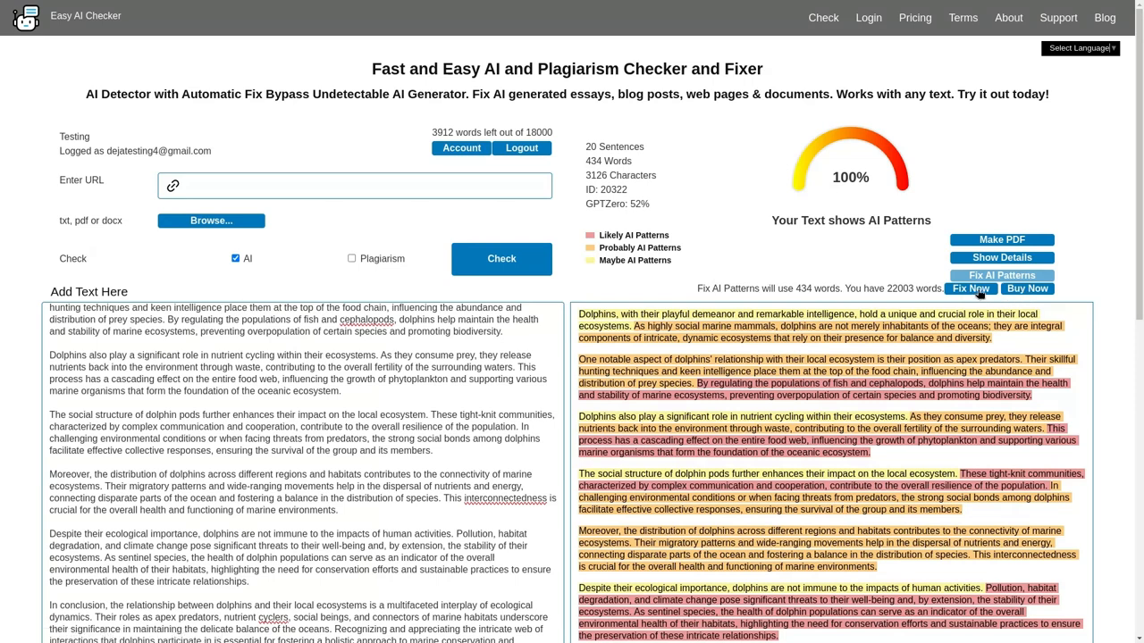
pyautogui.click(970, 288)
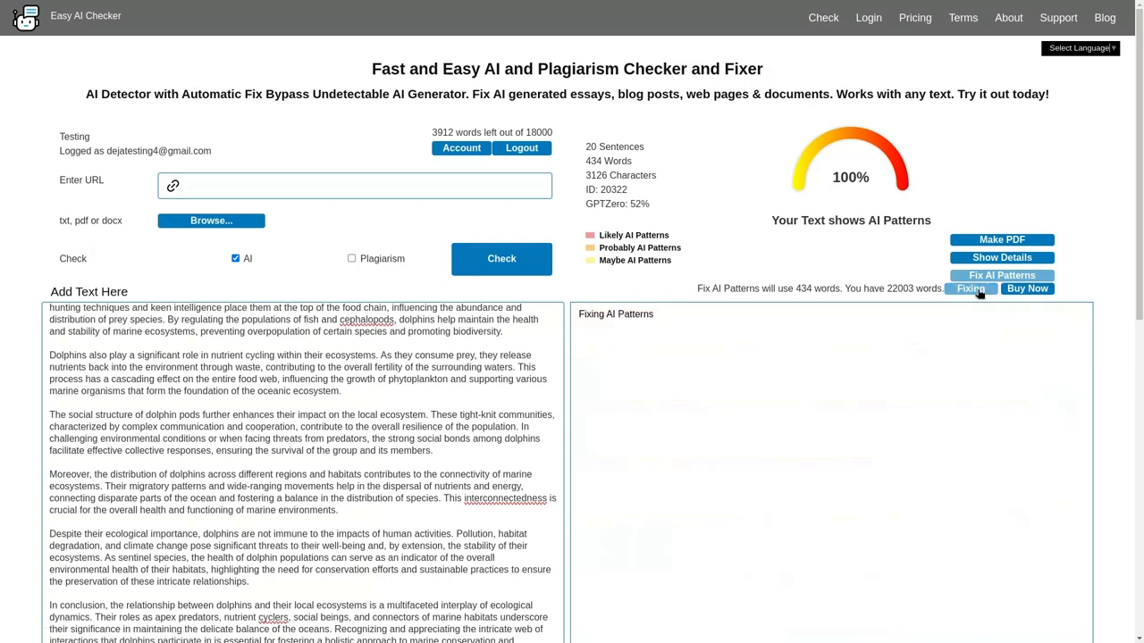
# - Take the simpler 295-word rewrite and paste it into Copyleaks' AI Content Detector
pyautogui.click(971, 287)
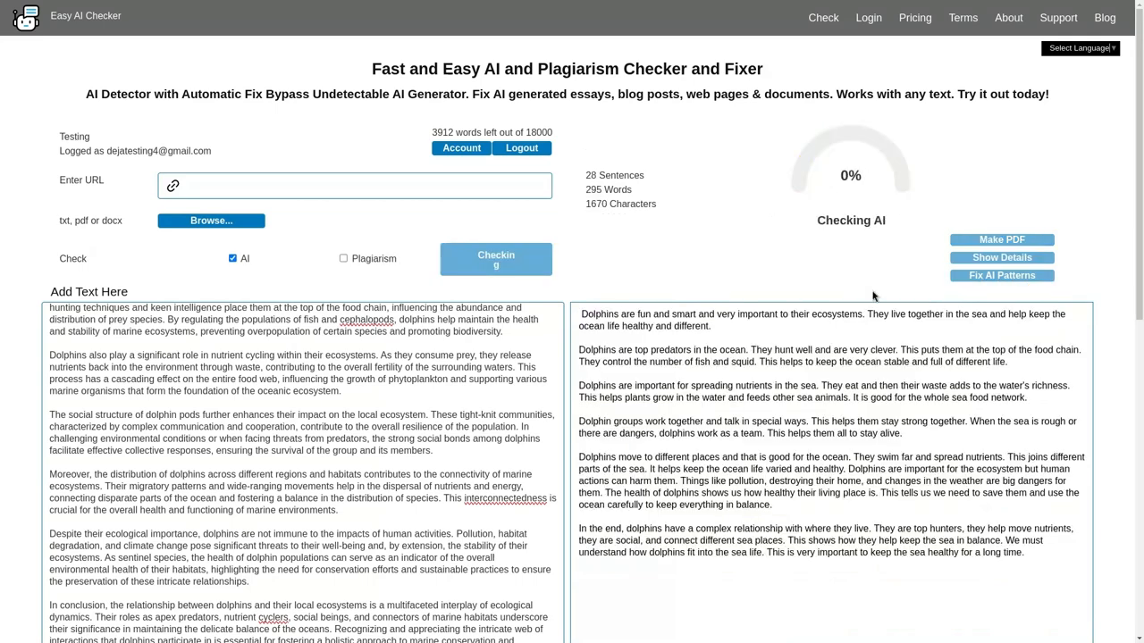
pyautogui.click(496, 259)
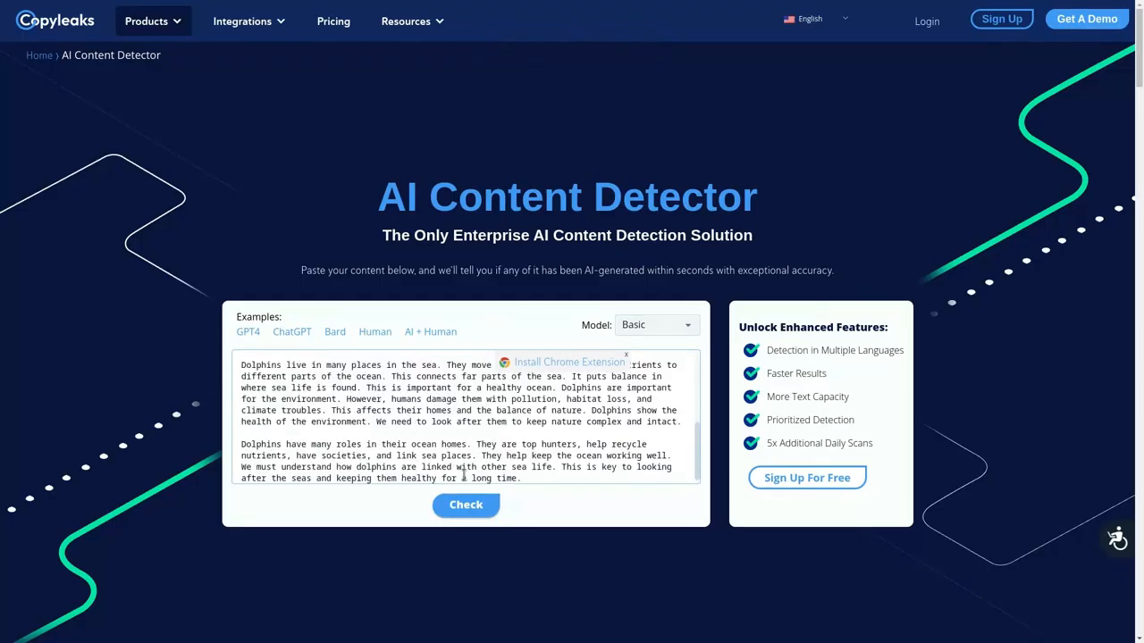
# - Scan the rewritten essay in Copyleaks, then detect it with ZeroGPT
pyautogui.click(465, 505)
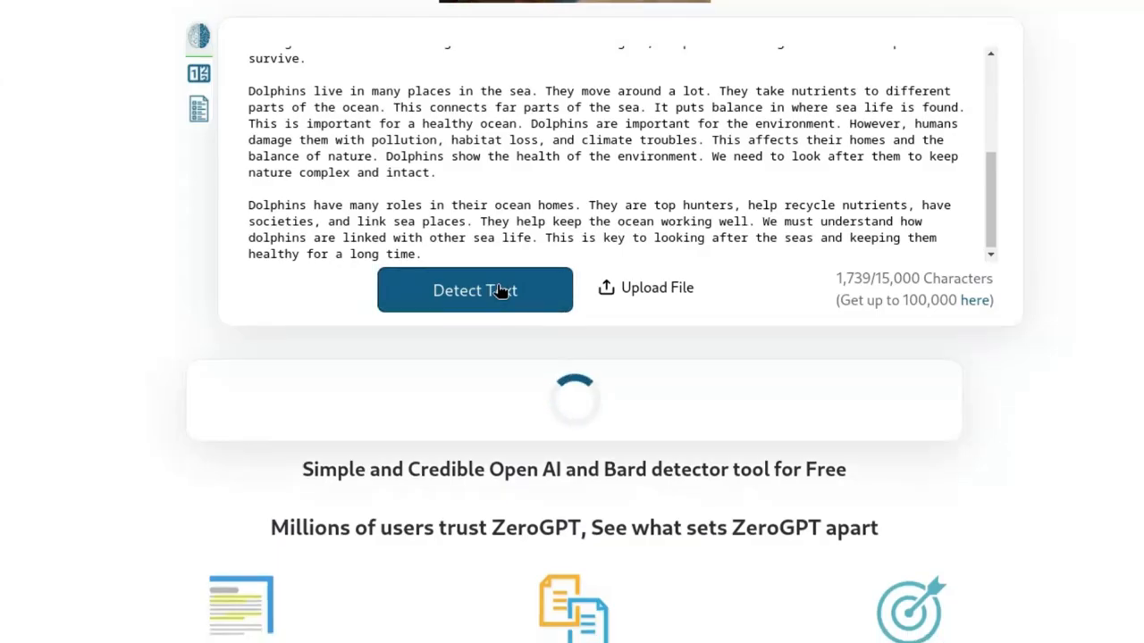
pyautogui.click(475, 290)
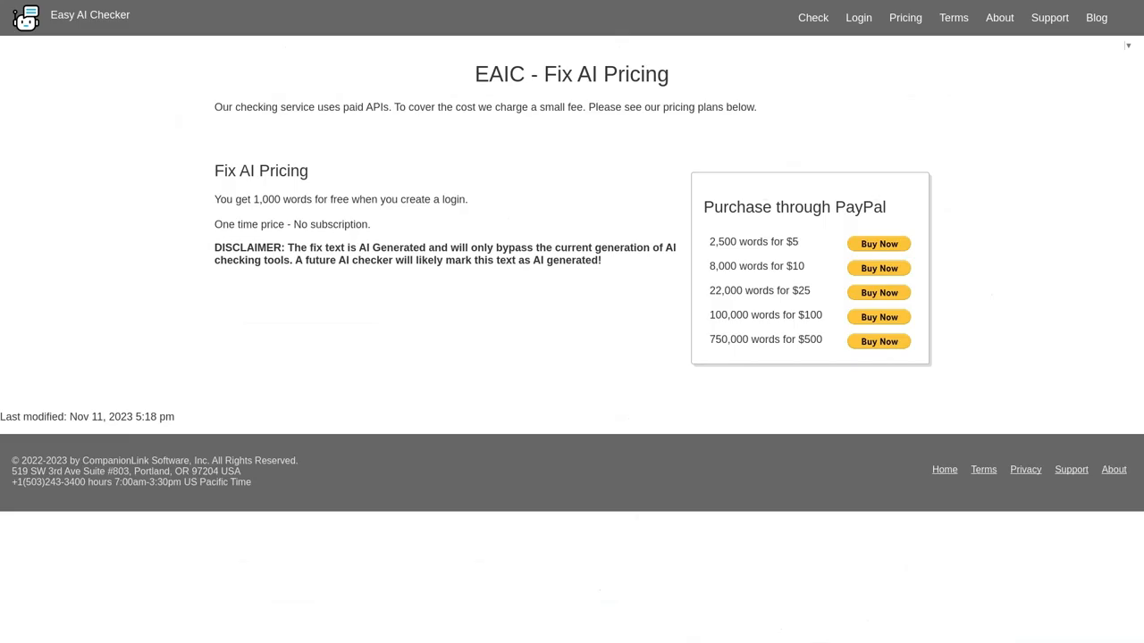
pyautogui.moveTo(524, 201)
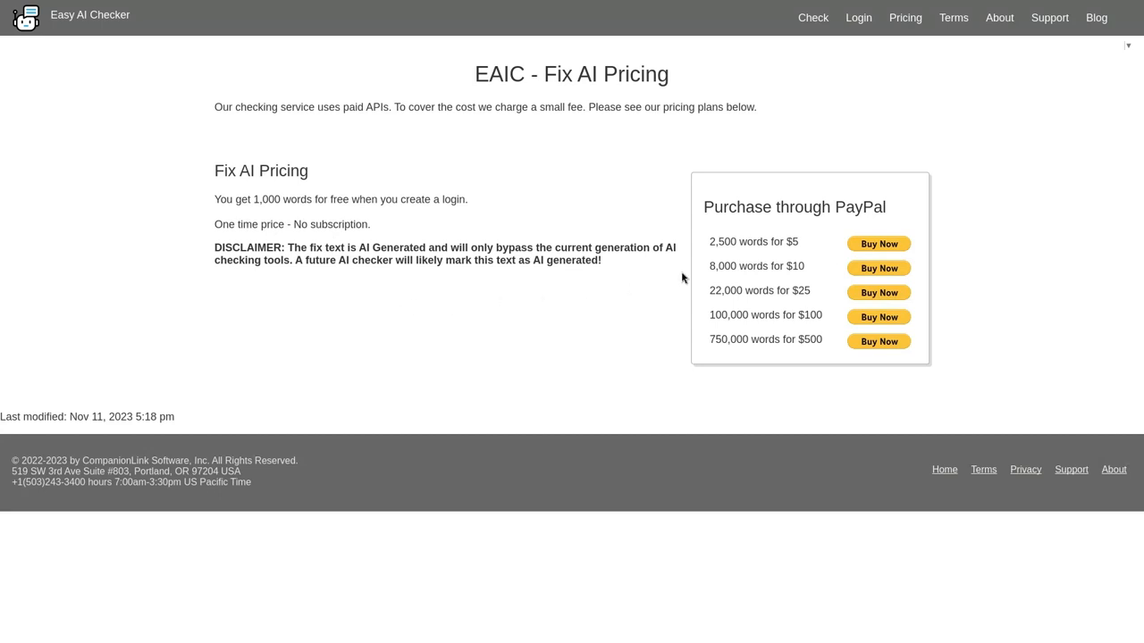
pyautogui.moveTo(702, 270)
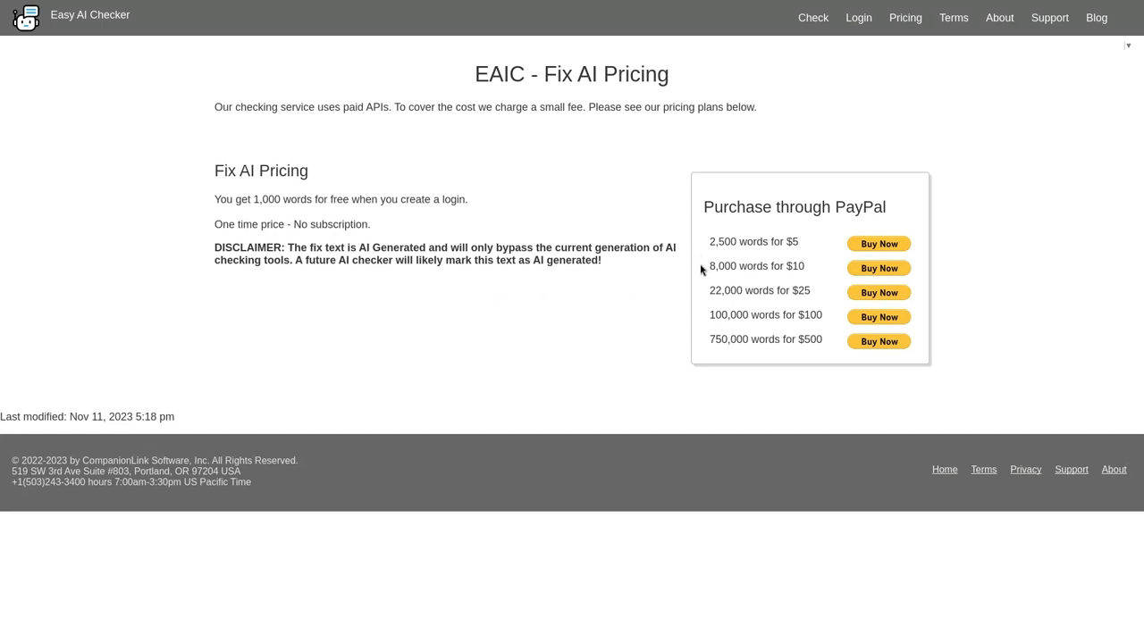